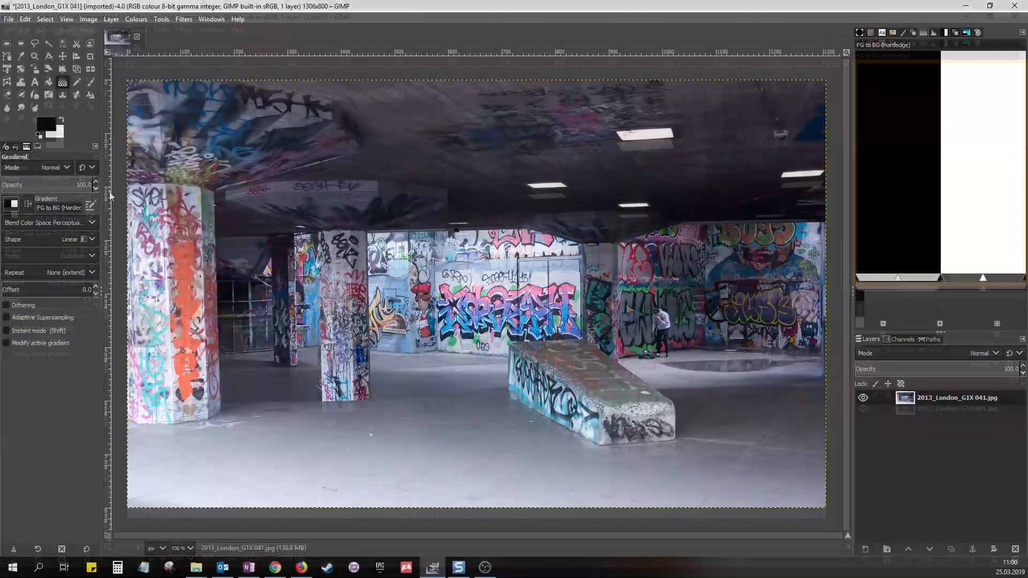
Step: Choose a cream background colour and apply the FG to BG (Hardedge) gradient map to the graffiti photo
{"action": "left_click", "coordinate": [136, 18]}
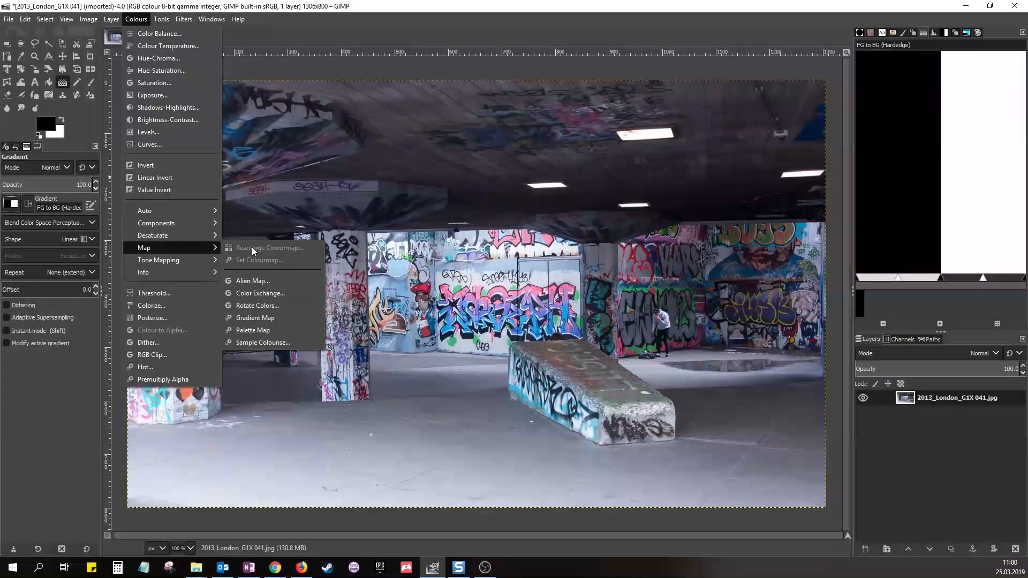
{"action": "left_click", "coordinate": [155, 293]}
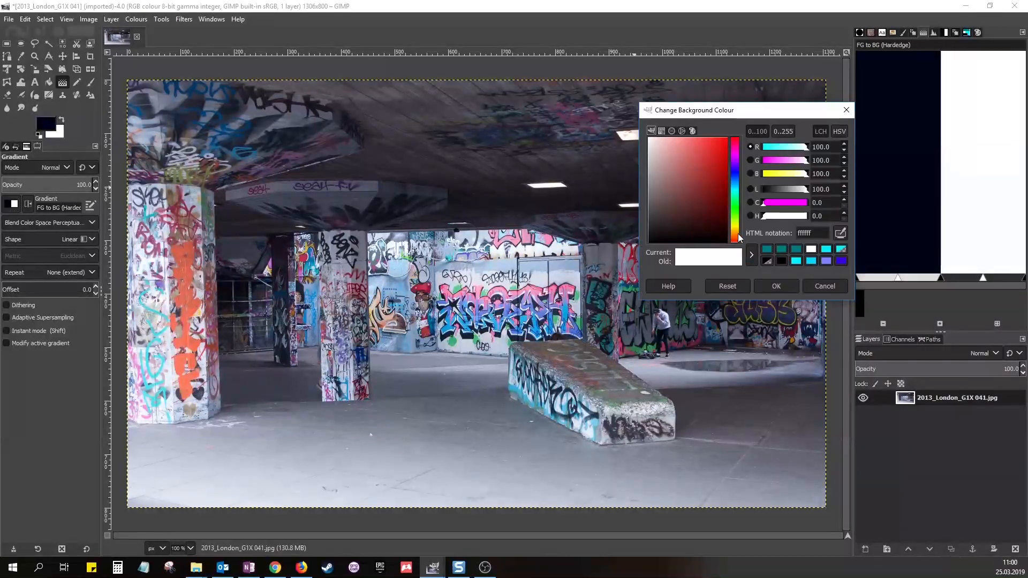
{"action": "left_click", "coordinate": [775, 286]}
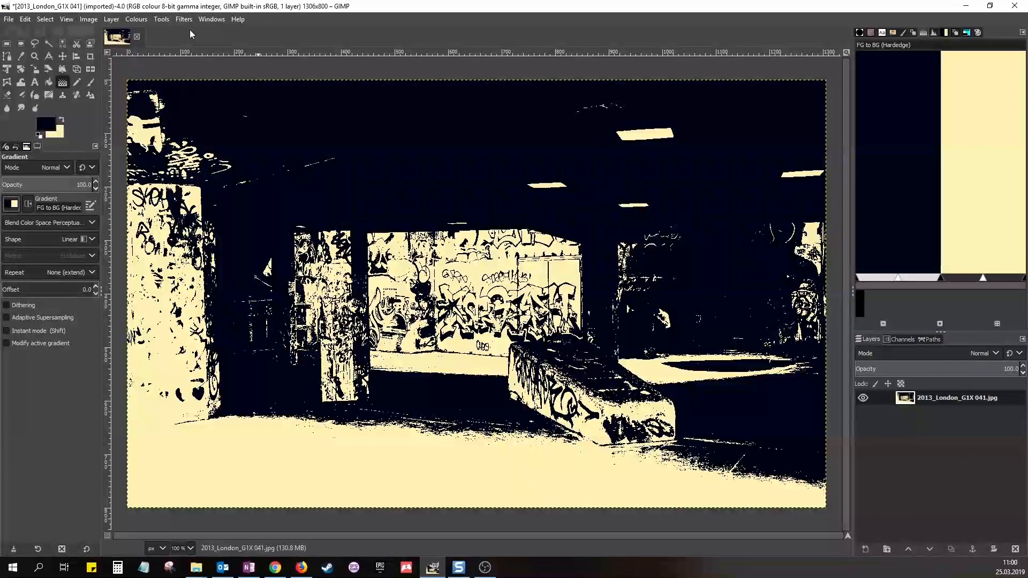
Step: Undo the two-tone map and reapply Gradient Map using the Abstract 1 gradient
{"action": "key", "text": "ctrl+z"}
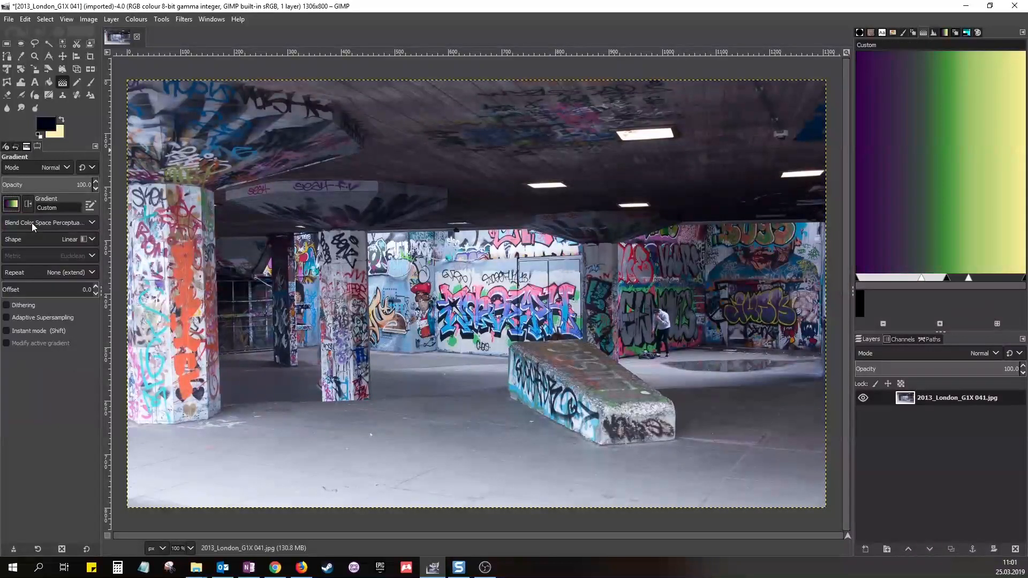
{"action": "mouse_move", "coordinate": [40, 223]}
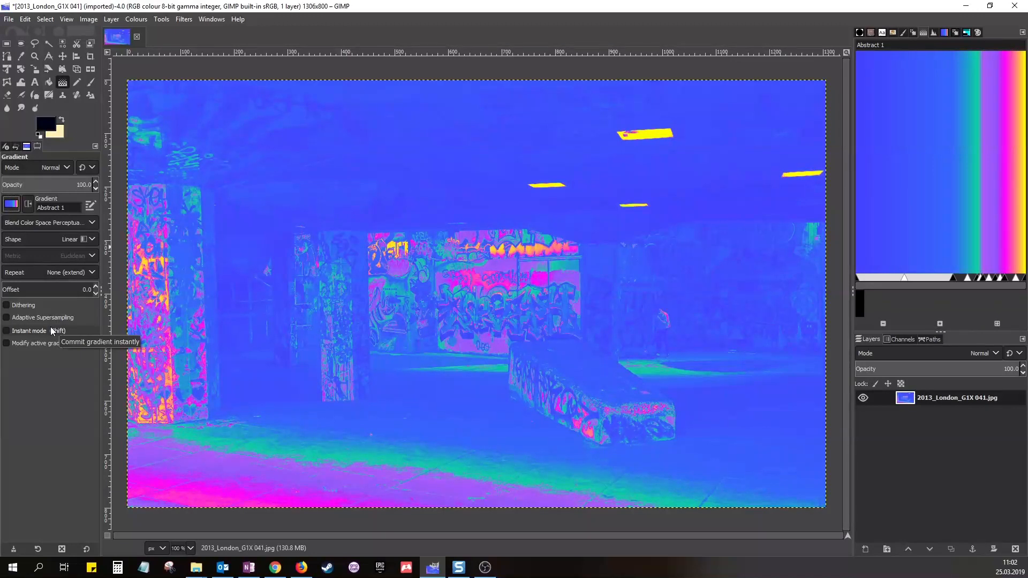
{"action": "left_click", "coordinate": [457, 567]}
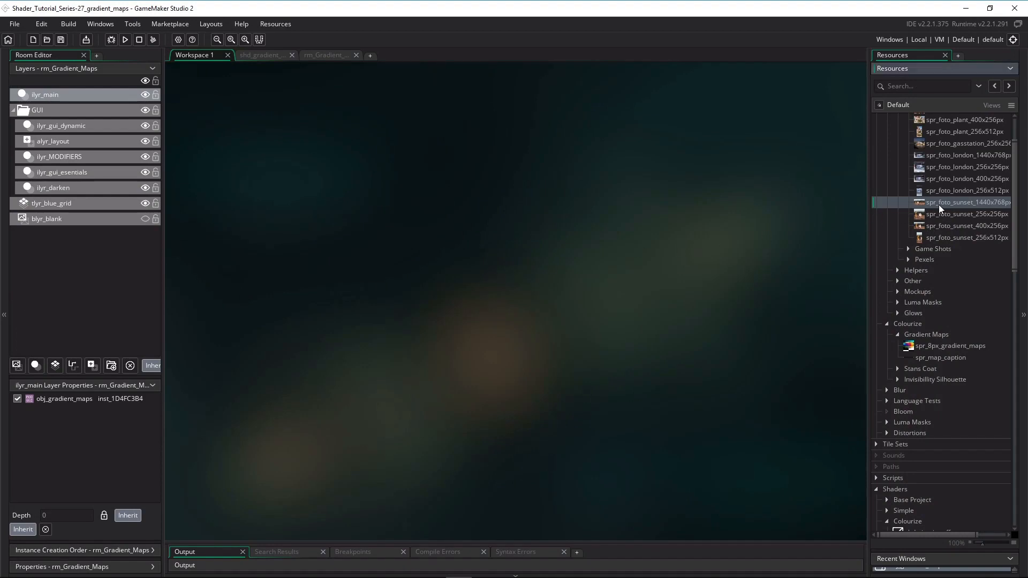
Step: Open spr_foto_sunset_1440x768px and spr_8px_gradient_maps from the Resources tree
{"action": "double_click", "coordinate": [965, 202]}
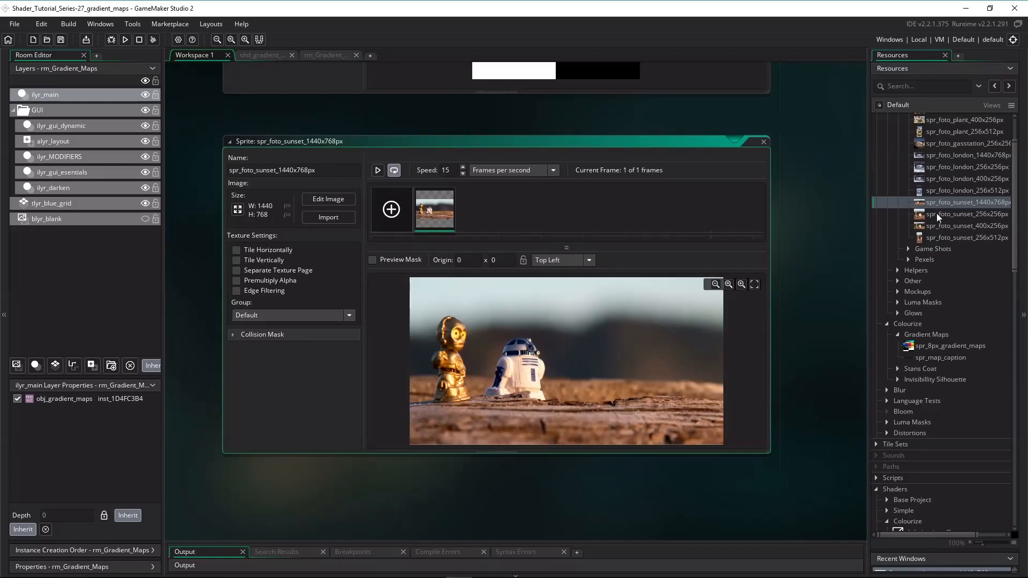
{"action": "double_click", "coordinate": [950, 346]}
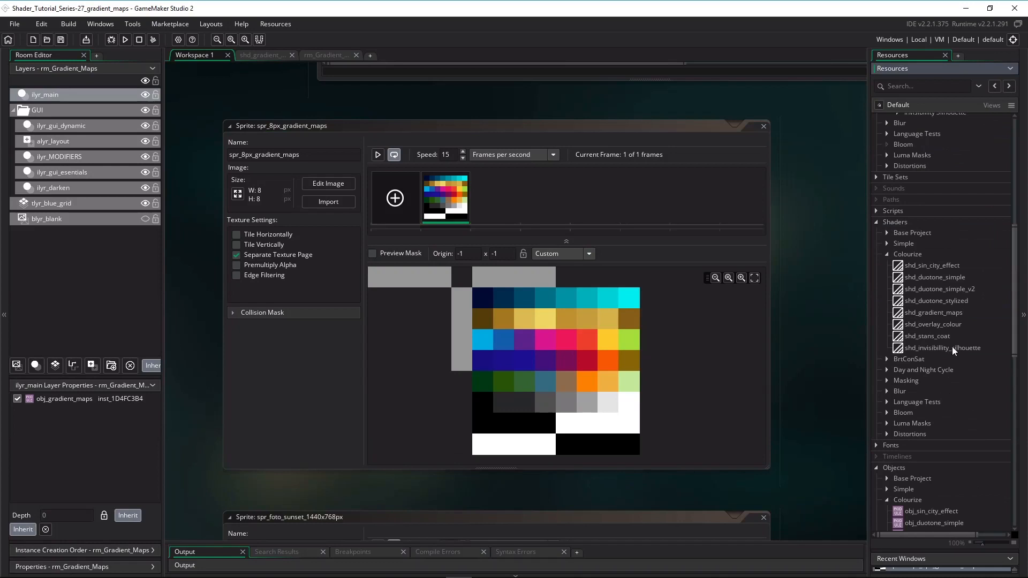
Step: Open obj_gradient_maps, view rm_Gradient_Maps and toggle the GUI layer's visibility
{"action": "left_click", "coordinate": [933, 312]}
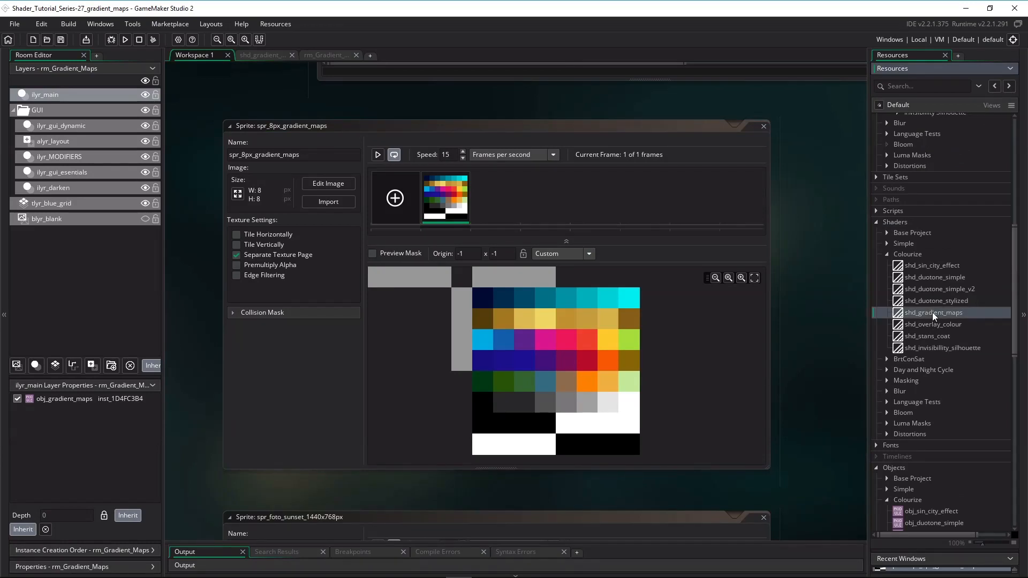
{"action": "scroll", "scroll_direction": "down", "scroll_amount": 3}
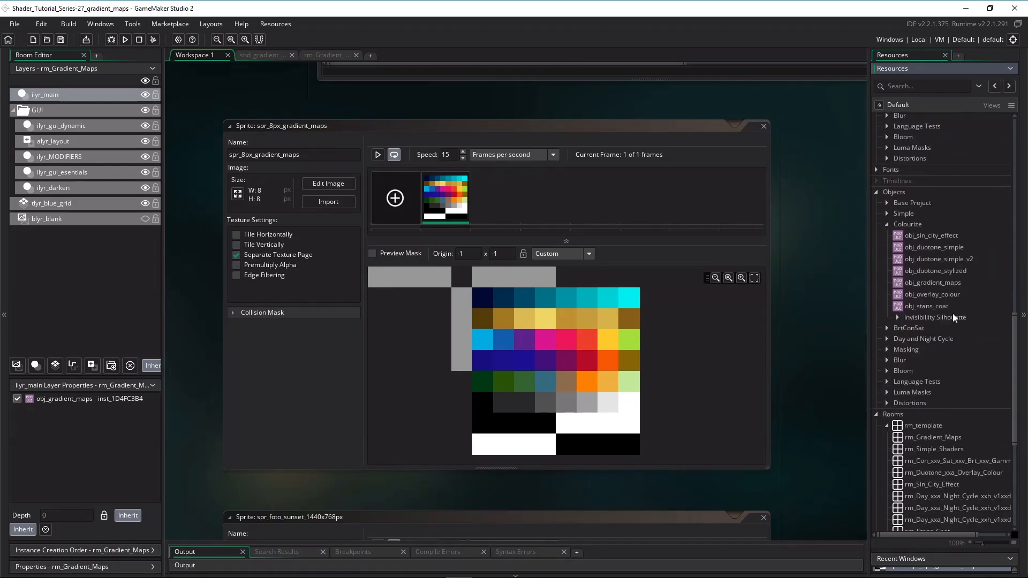
{"action": "double_click", "coordinate": [933, 283]}
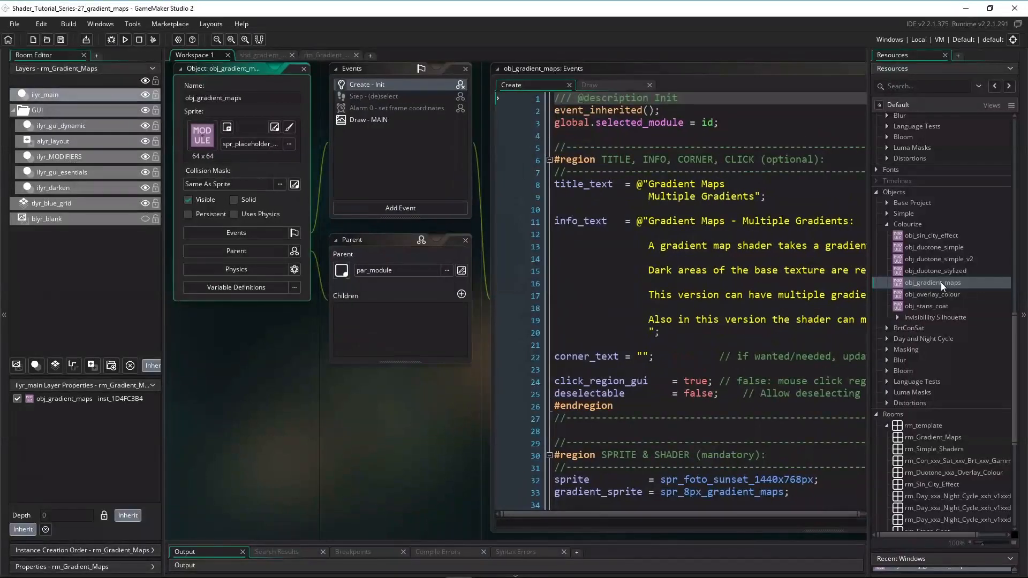
{"action": "mouse_move", "coordinate": [930, 440]}
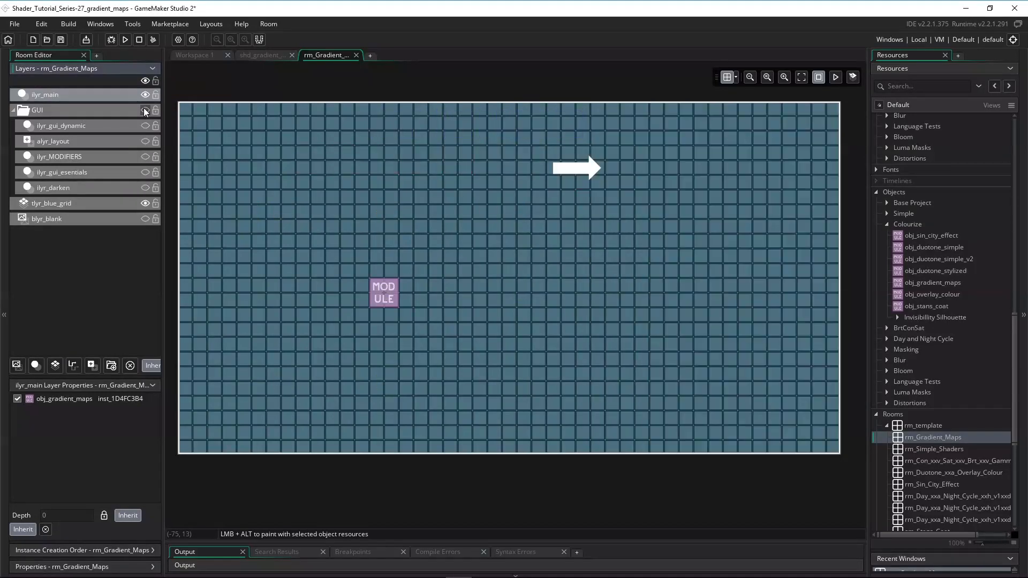
{"action": "left_click", "coordinate": [143, 111]}
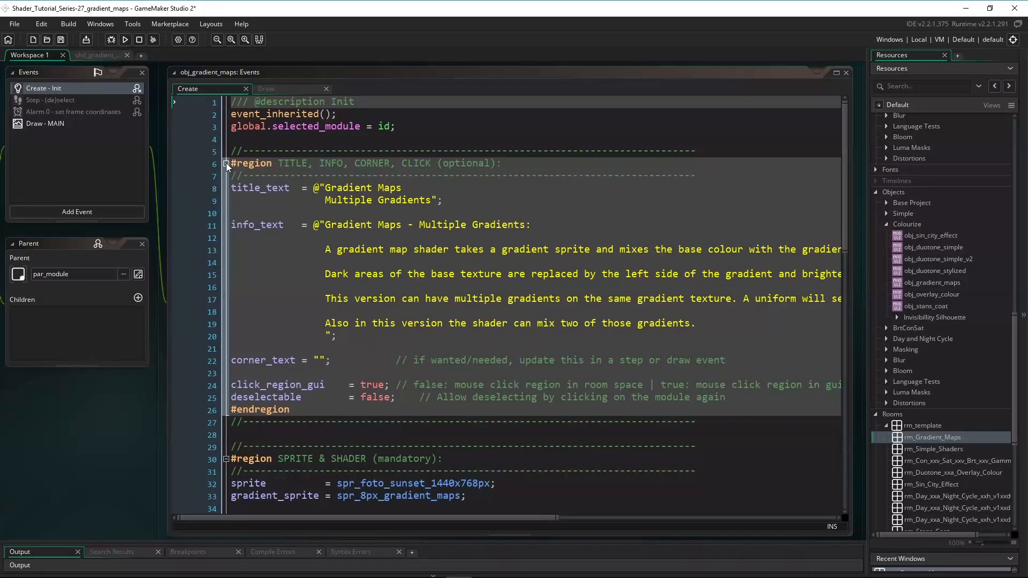
Step: Collapse the #region TITLE and #region GUI blocks in the Create event code
{"action": "left_click", "coordinate": [226, 163]}
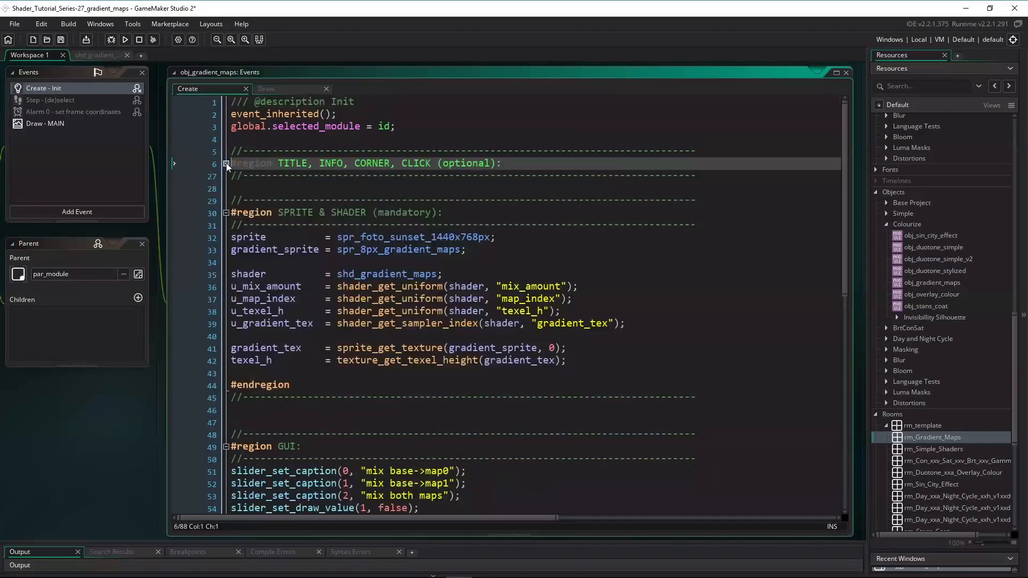
{"action": "scroll", "scroll_direction": "down", "scroll_amount": 3}
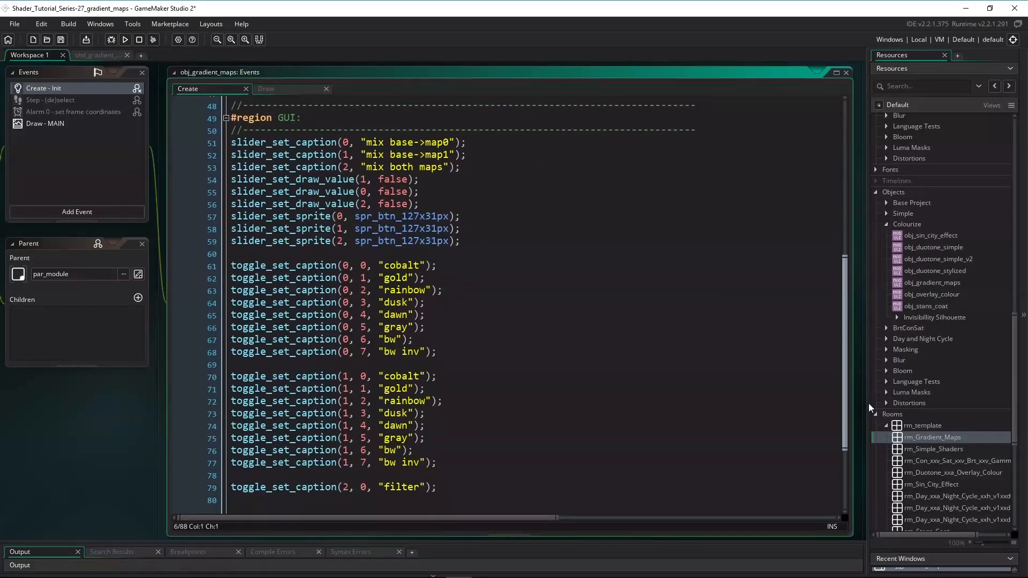
{"action": "scroll", "scroll_direction": "up", "scroll_amount": 3}
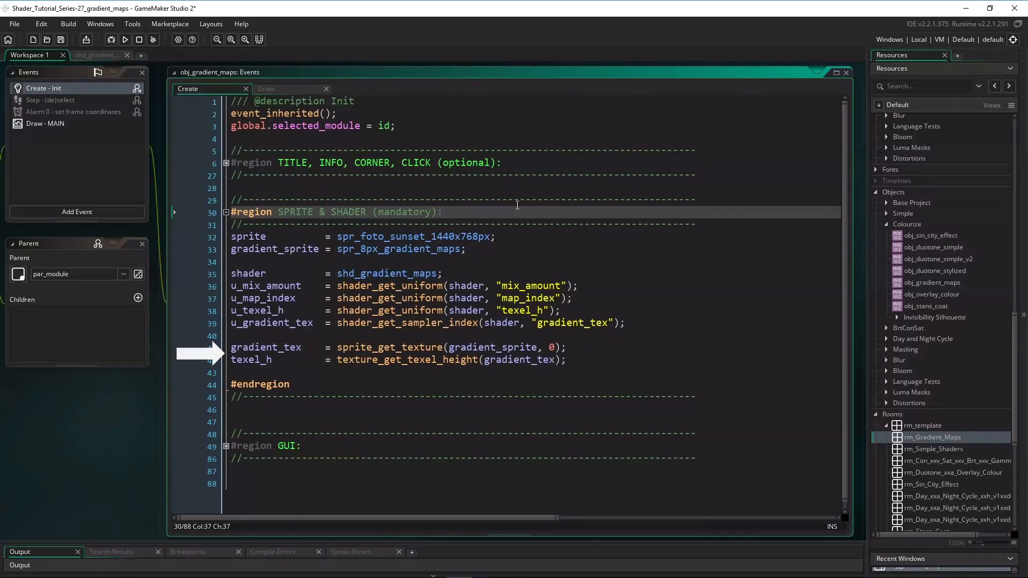
{"action": "mouse_move", "coordinate": [265, 89]}
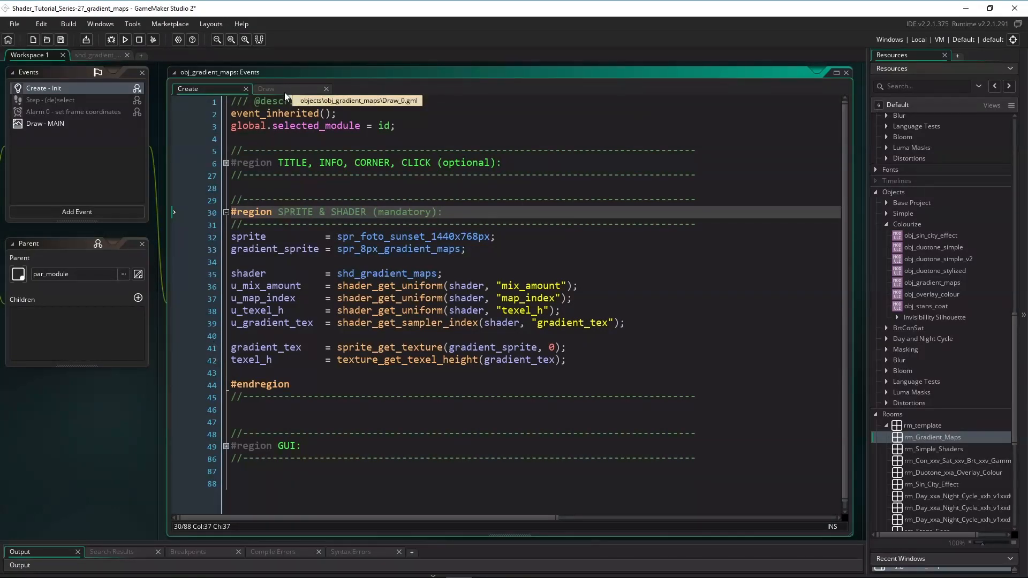
Step: Show the Draw event with 1-map-mix uniforms active and 2-map-mix lines commented out
{"action": "left_click", "coordinate": [266, 89]}
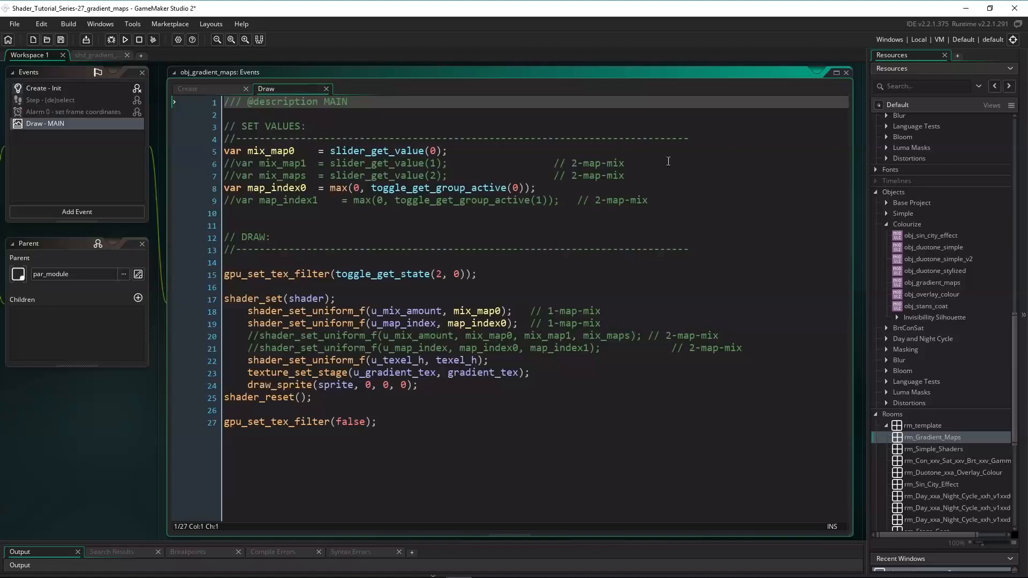
{"action": "mouse_move", "coordinate": [862, 261]}
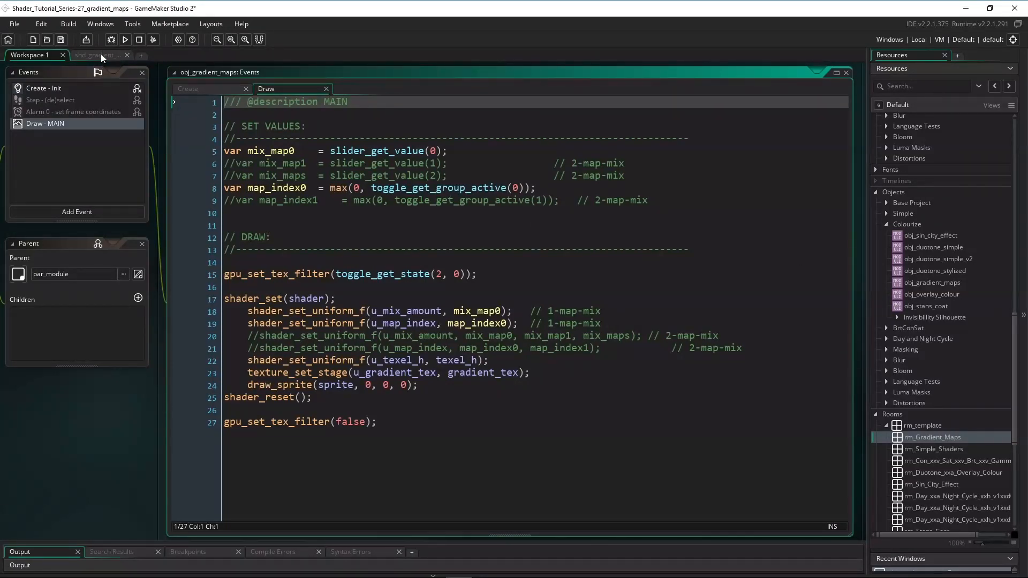
Step: Show shd_gradient_maps' fragment shader down to main(), single-map mix line active
{"action": "left_click", "coordinate": [95, 54]}
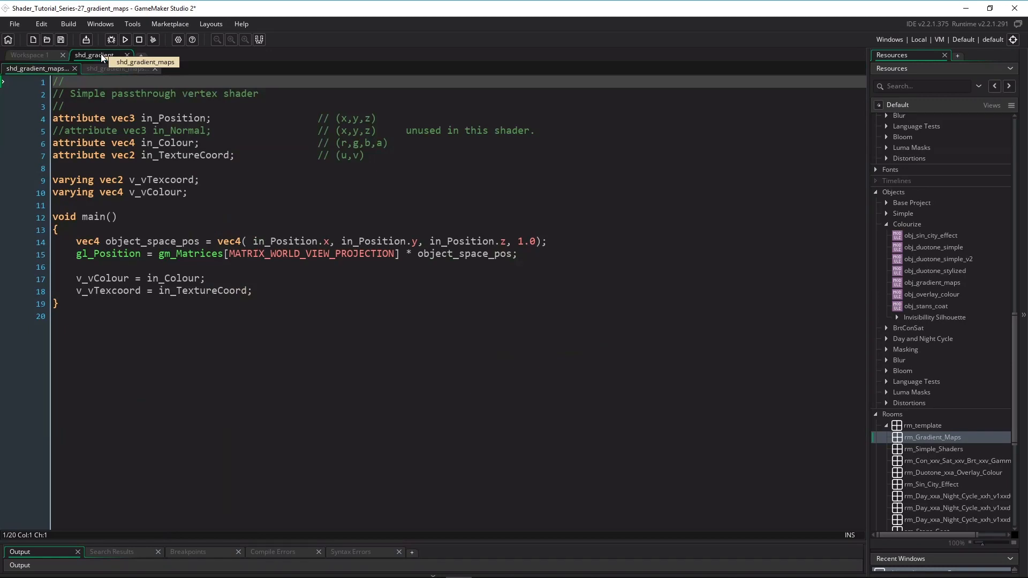
{"action": "mouse_move", "coordinate": [64, 72]}
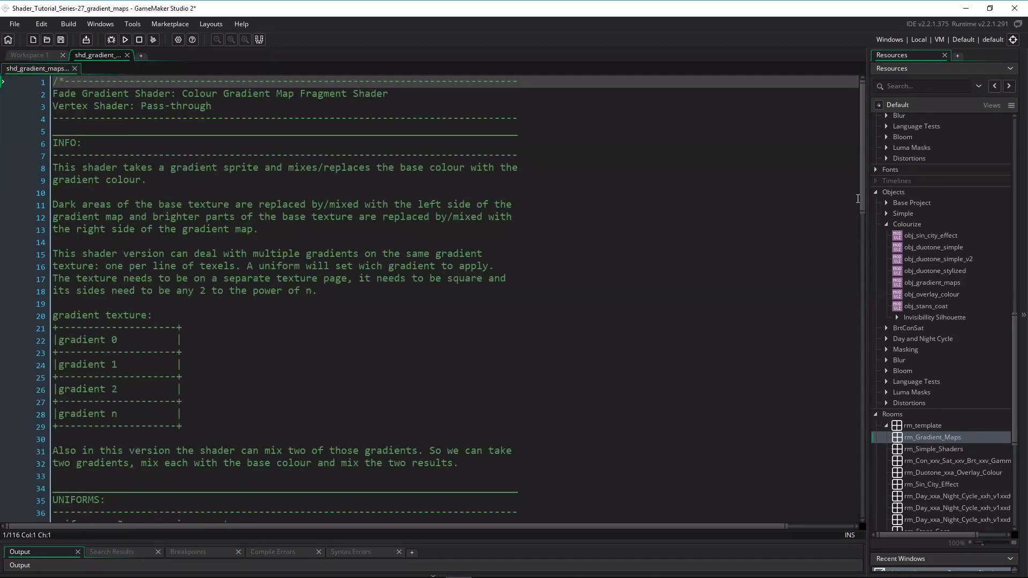
{"action": "scroll", "scroll_direction": "down", "scroll_amount": 3}
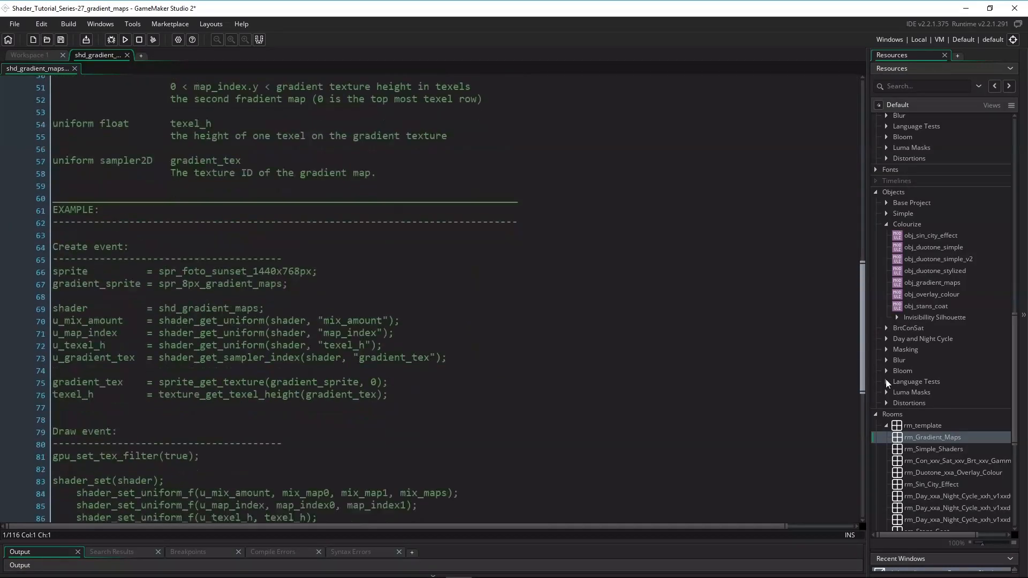
{"action": "scroll", "scroll_direction": "down", "scroll_amount": 3}
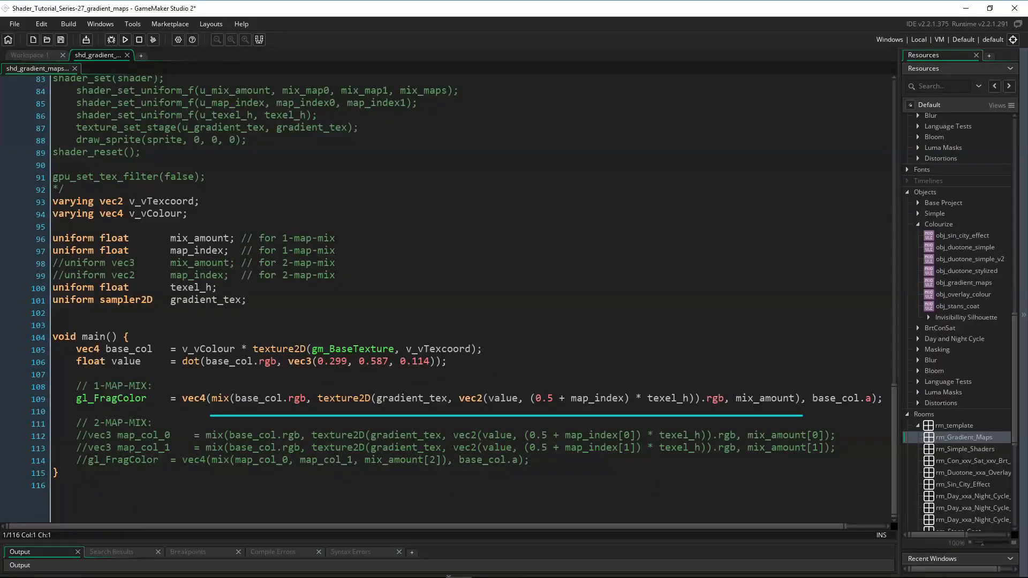
{"action": "left_click", "coordinate": [124, 40]}
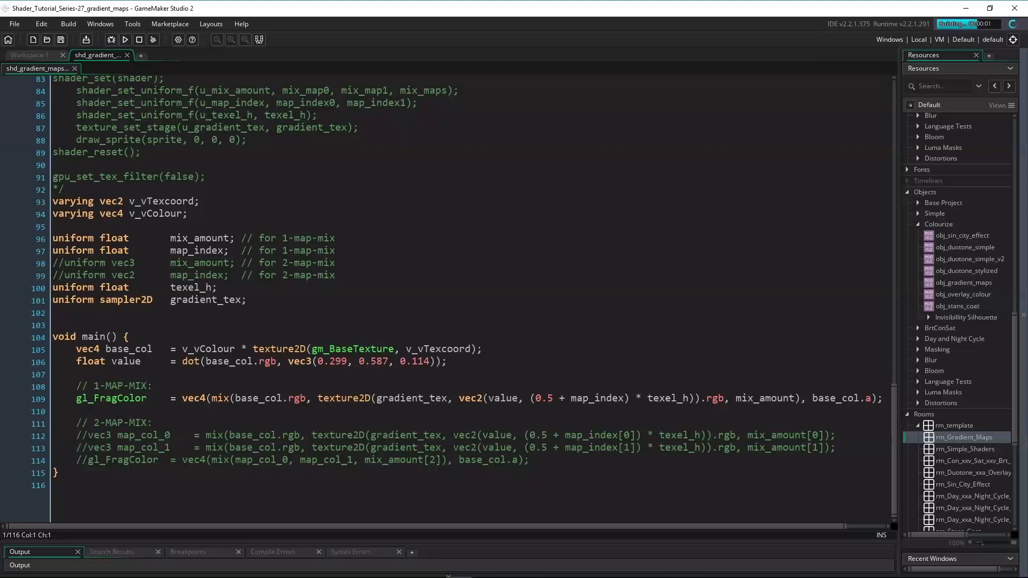
{"action": "left_click", "coordinate": [125, 39]}
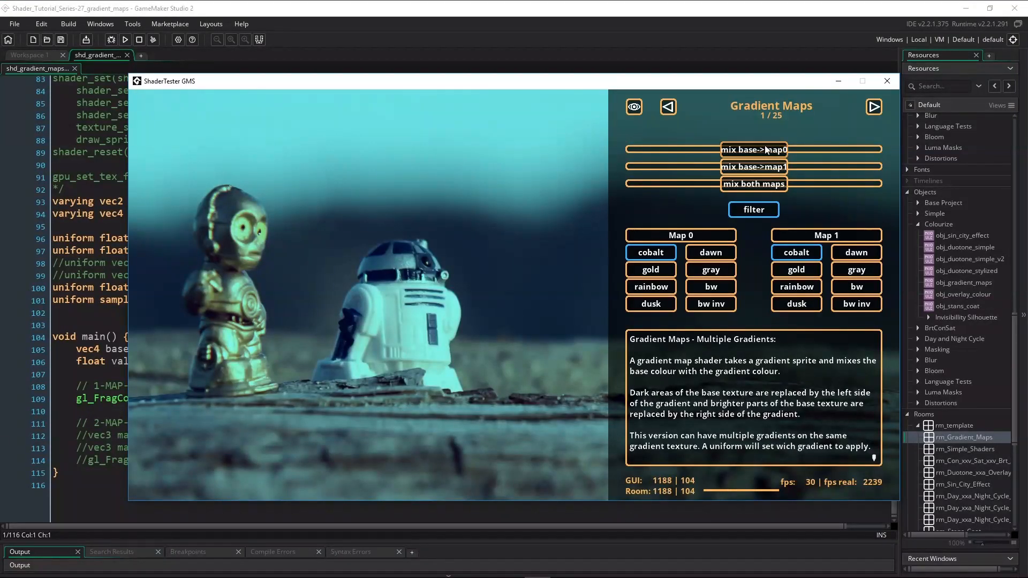
{"action": "left_click", "coordinate": [753, 150]}
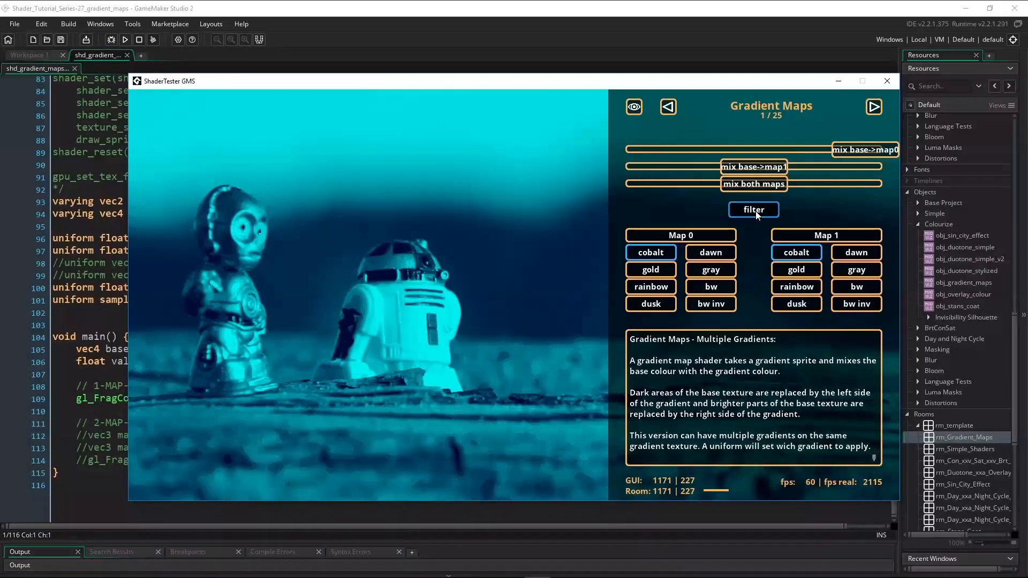
{"action": "left_click", "coordinate": [650, 269]}
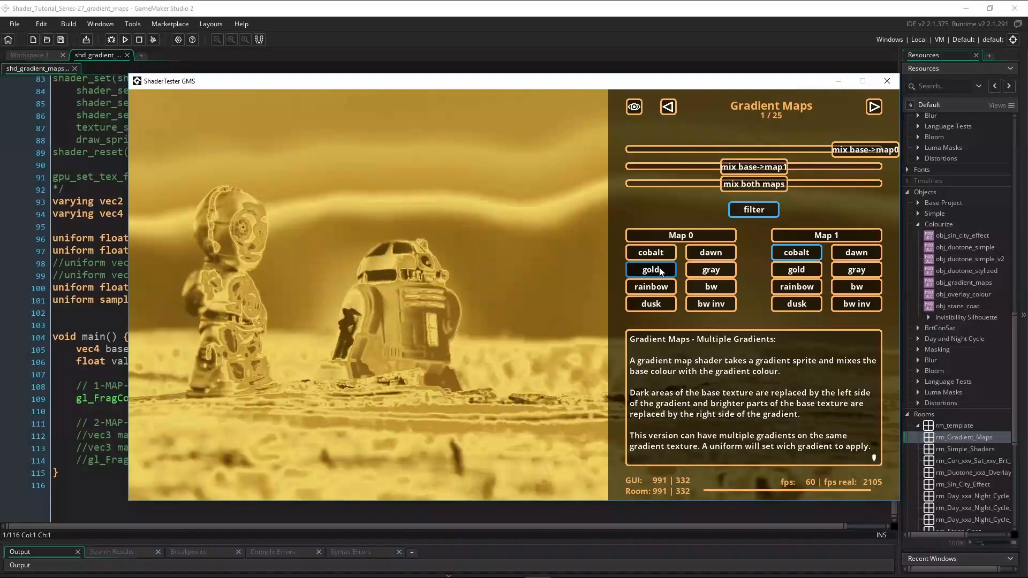
{"action": "left_click", "coordinate": [650, 287]}
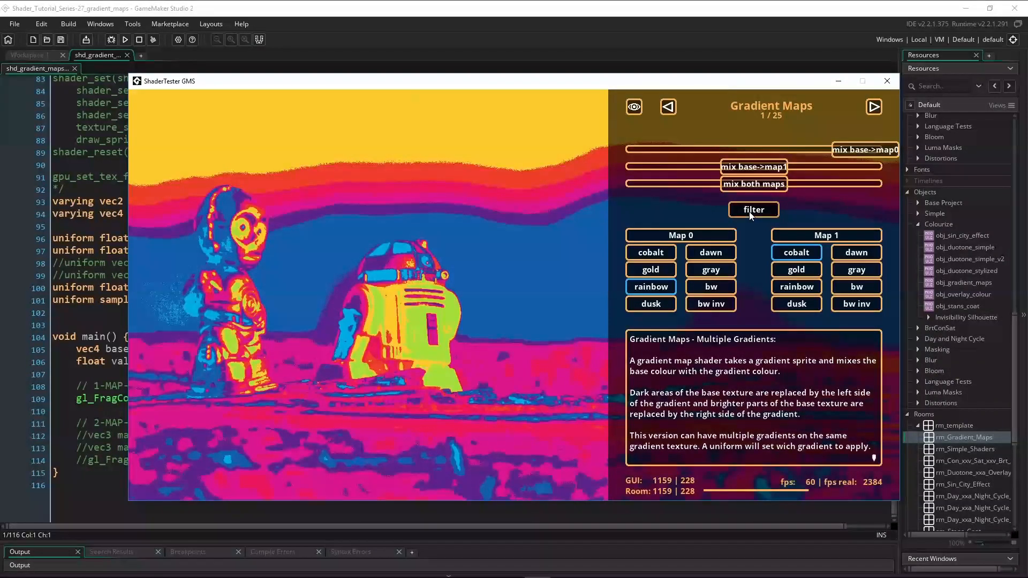
{"action": "left_click", "coordinate": [650, 303]}
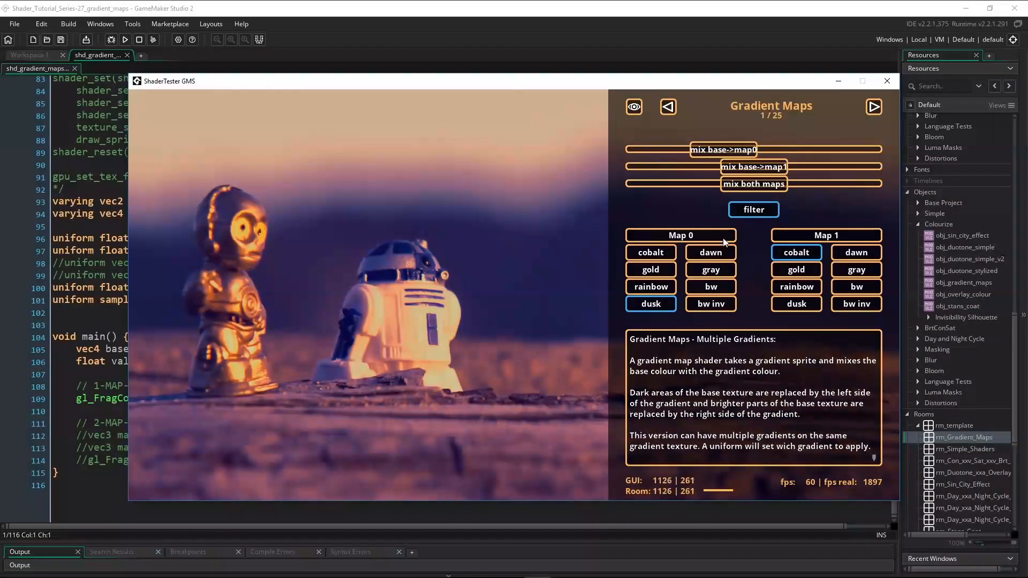
{"action": "left_click", "coordinate": [710, 270]}
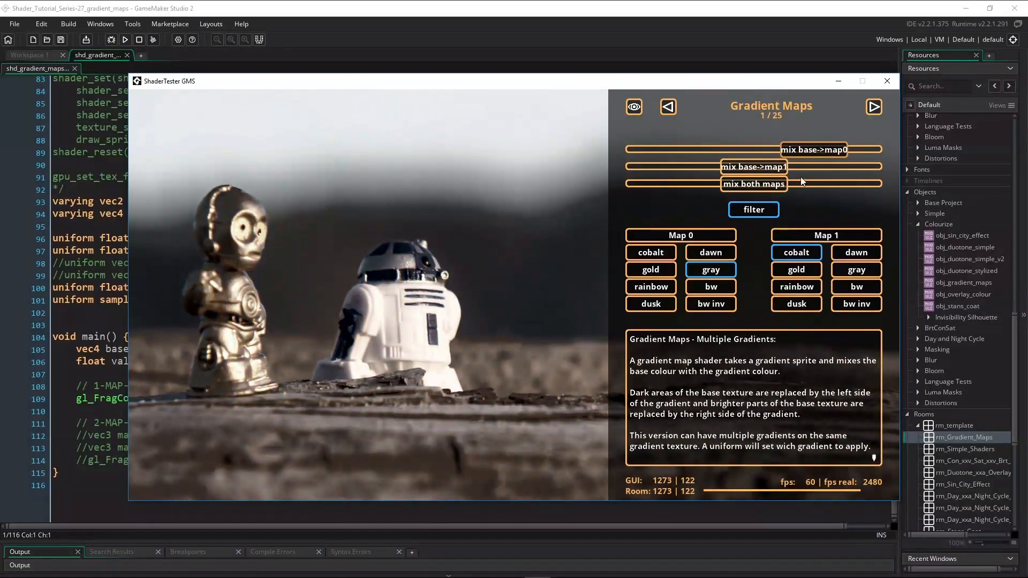
{"action": "left_click", "coordinate": [710, 287]}
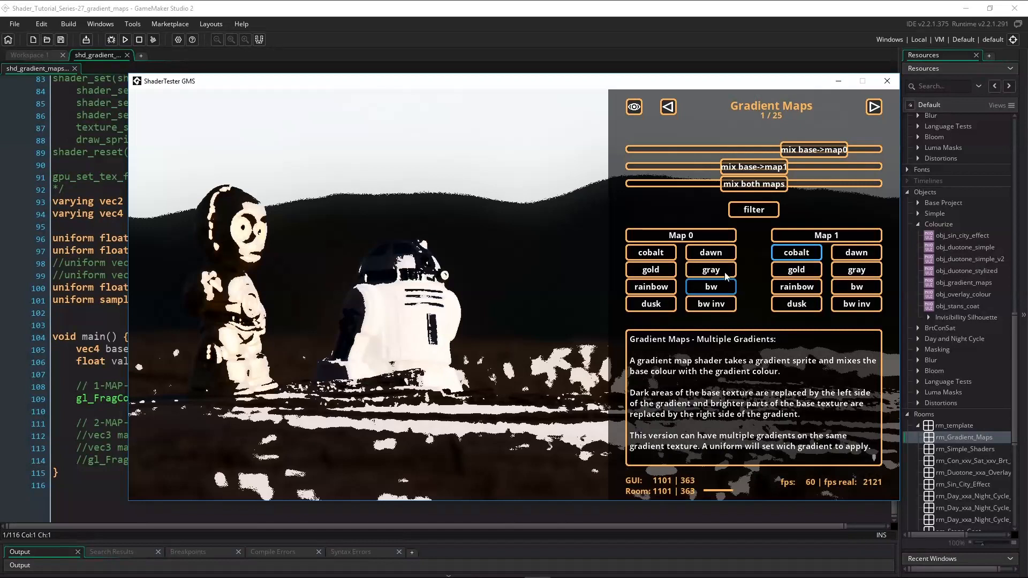
{"action": "left_click", "coordinate": [753, 209]}
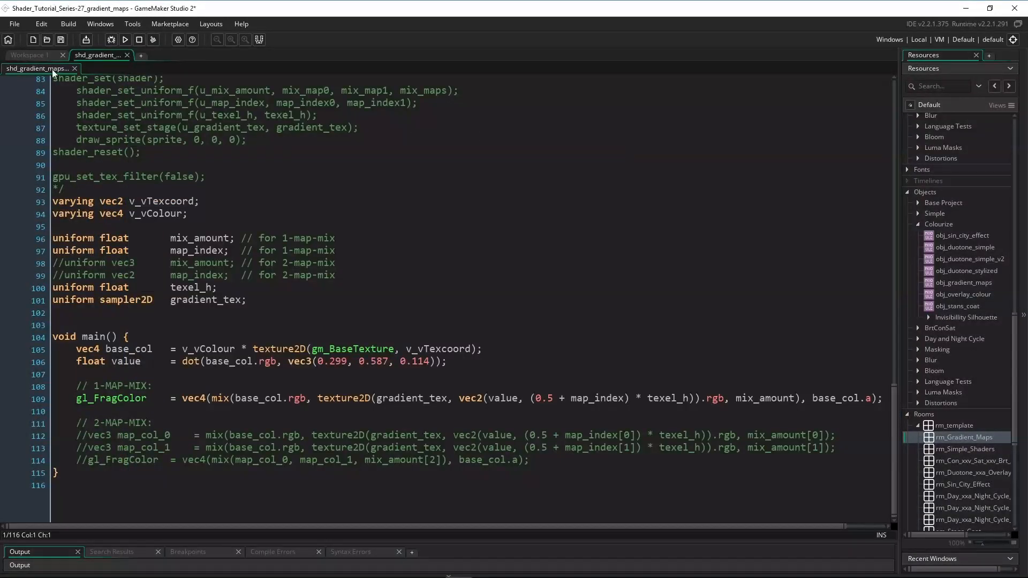
Step: Return to the Draw event to enable the 2-map-mix uniforms and disable the 1-map-mix calls
{"action": "left_click", "coordinate": [30, 54]}
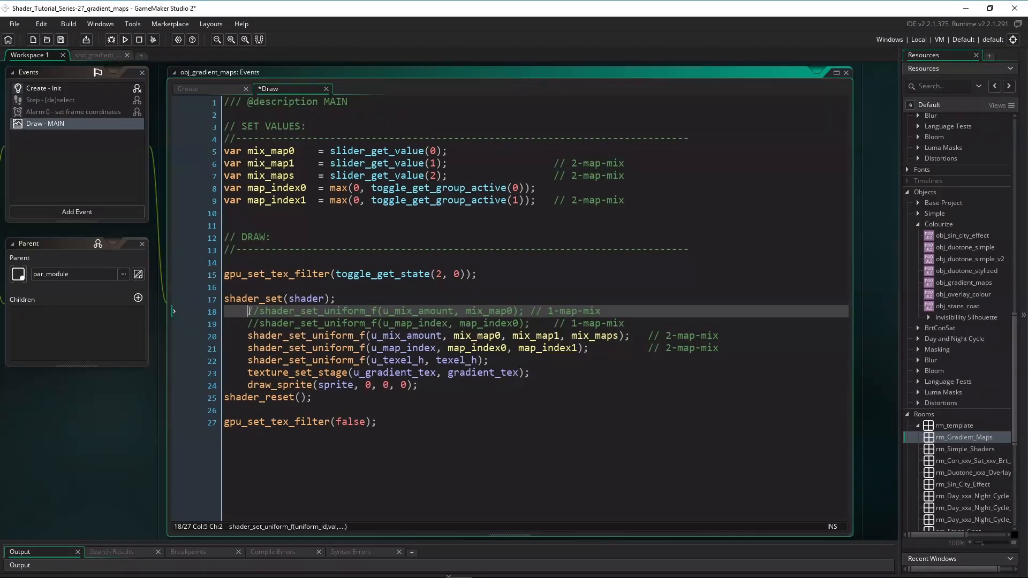
Step: Switch the fragment shader to vec3/vec2 two-map uniforms with the 2-map-mix output active
{"action": "left_click", "coordinate": [98, 55]}
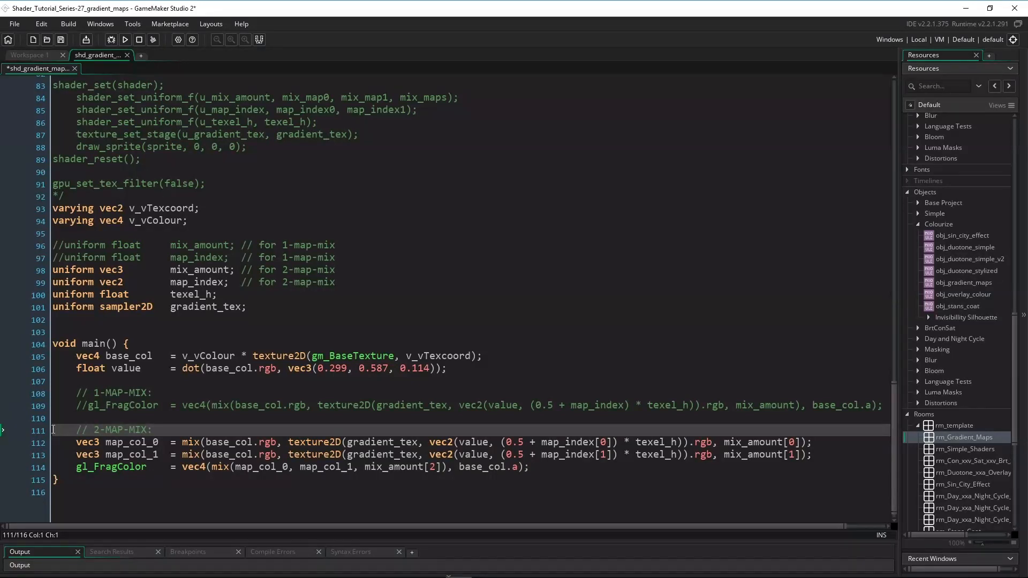
Step: Save the shader and run the project to test two-map mixing in ShaderTester
{"action": "key", "text": "ctrl+s"}
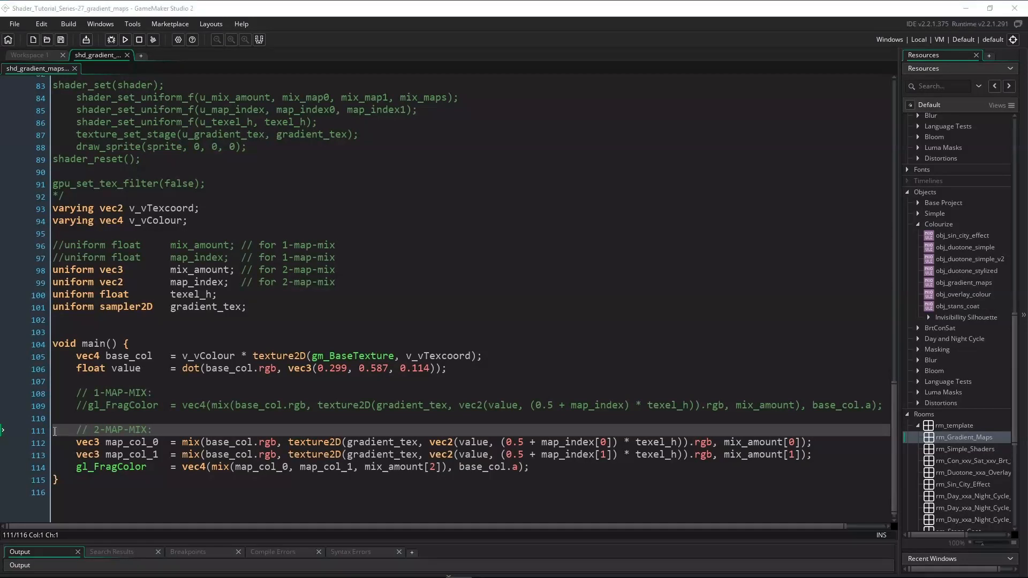
{"action": "left_click", "coordinate": [124, 39]}
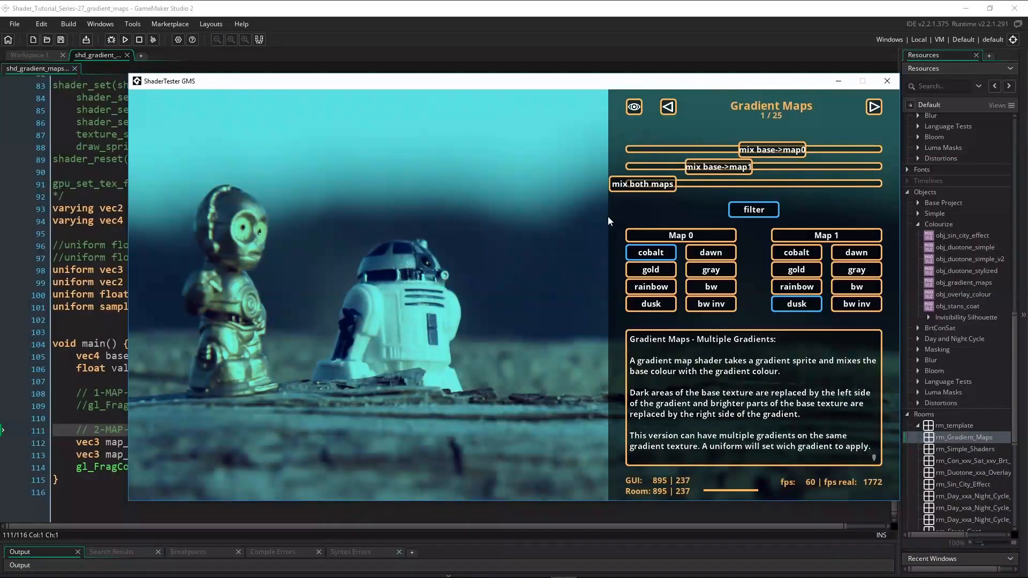
{"action": "mouse_move", "coordinate": [741, 167]}
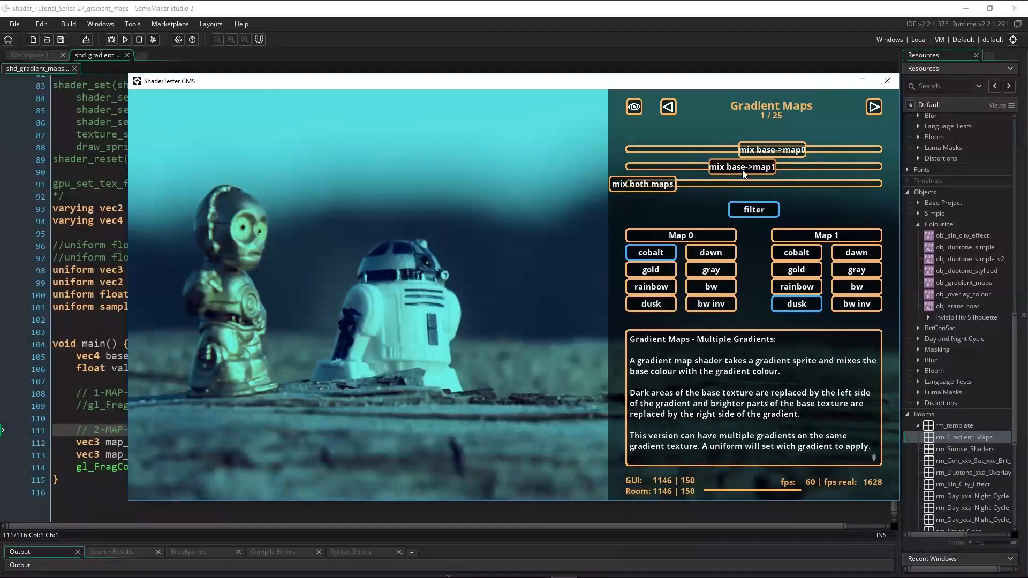